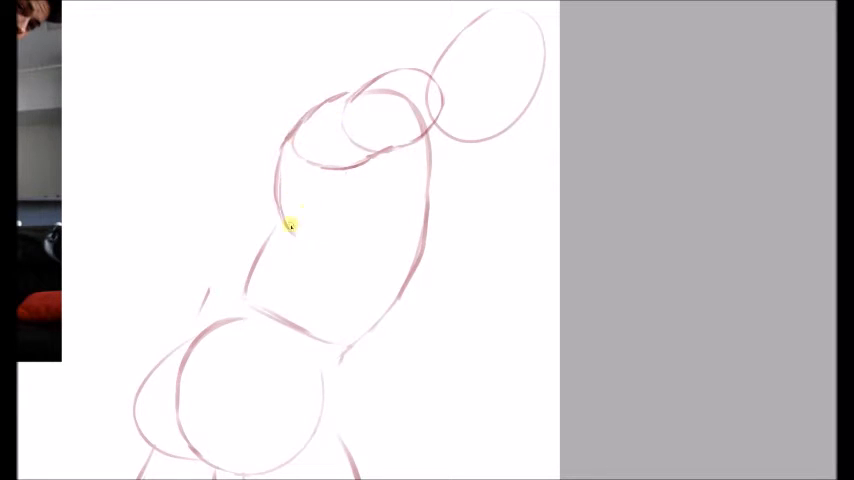
# - Rough in overlapping pinkish-red ovals for the torso and hip masses
pyautogui.moveTo(290, 227); pyautogui.dragTo(380, 388)
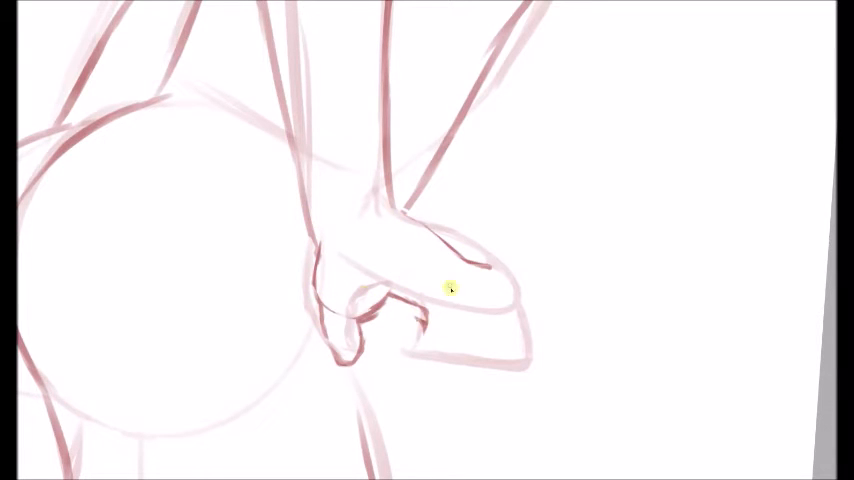
# - Draw the curled fingers of the hand resting against the hip
pyautogui.moveTo(450, 289); pyautogui.dragTo(535, 375)
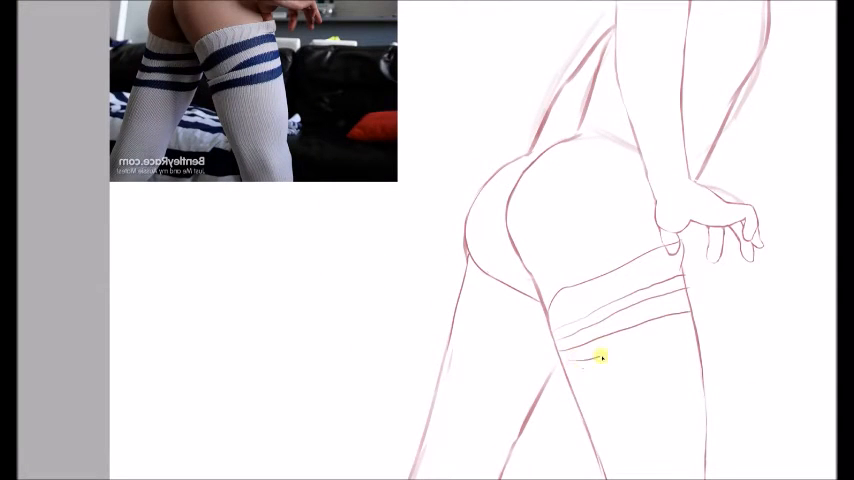
# - Scroll down the canvas to continue tracing the legs and sock stripes
pyautogui.scroll(-3)
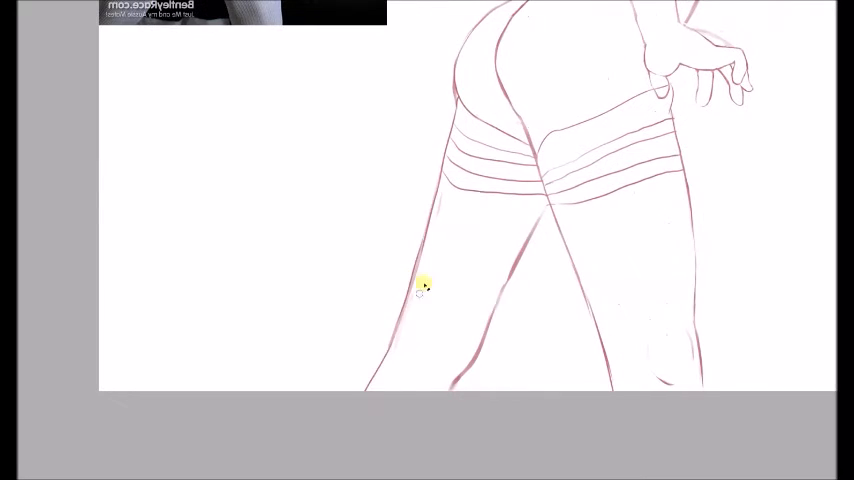